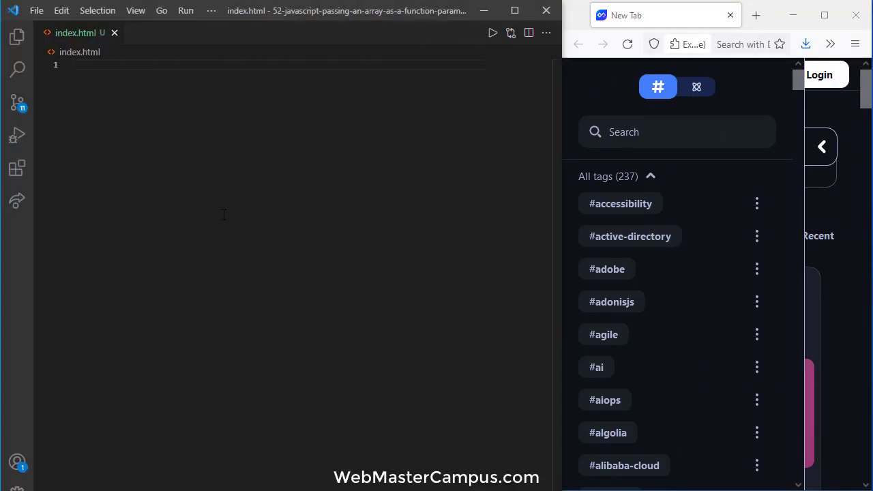
Expand the html boilerplate and add an h1 'Javascript Passing an Array as a Function Parameter'.
text(html>)
text(<h1></h1>)
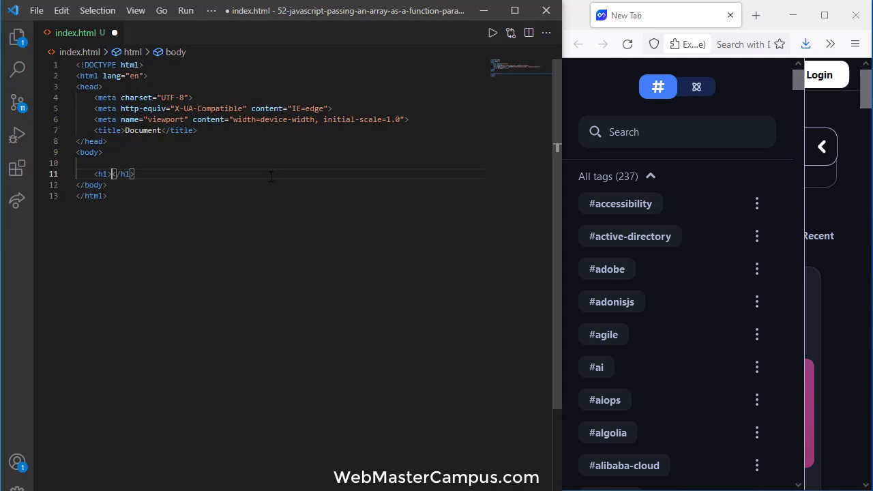
text(Javascript Passing an Array as a Function Parameter)
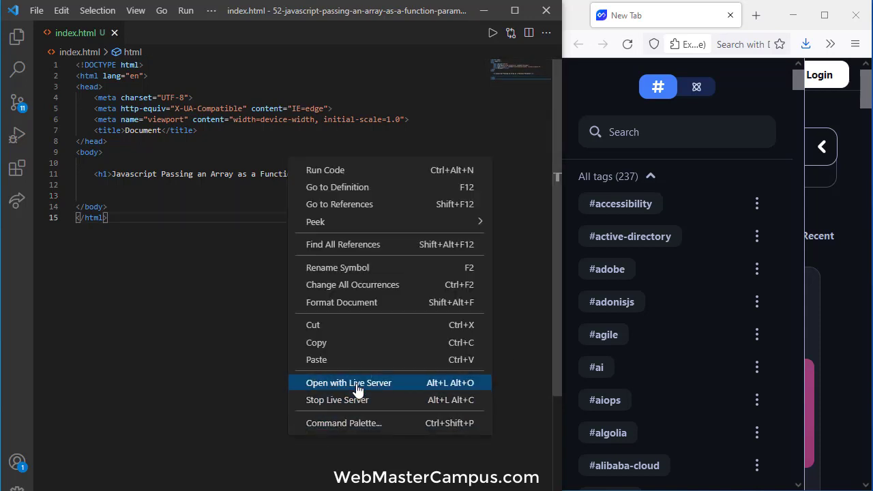
Open index.html with Live Server in Firefox and show the developer console.
click(349, 383)
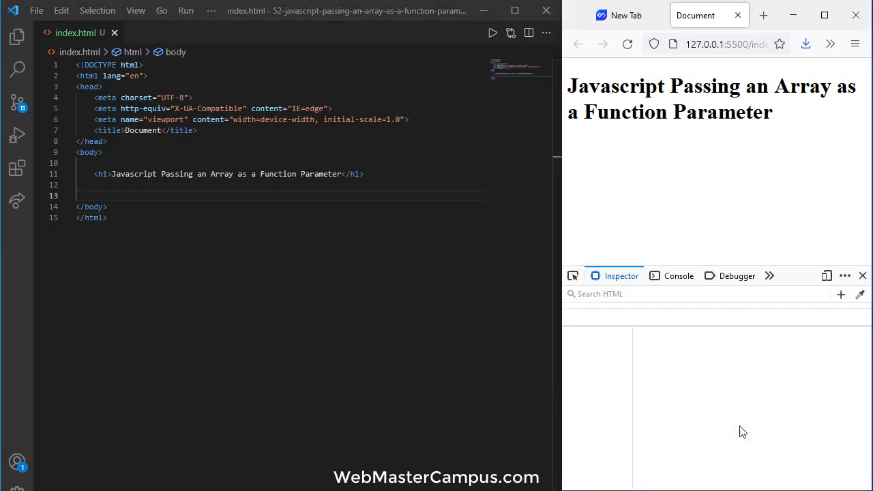
click(678, 275)
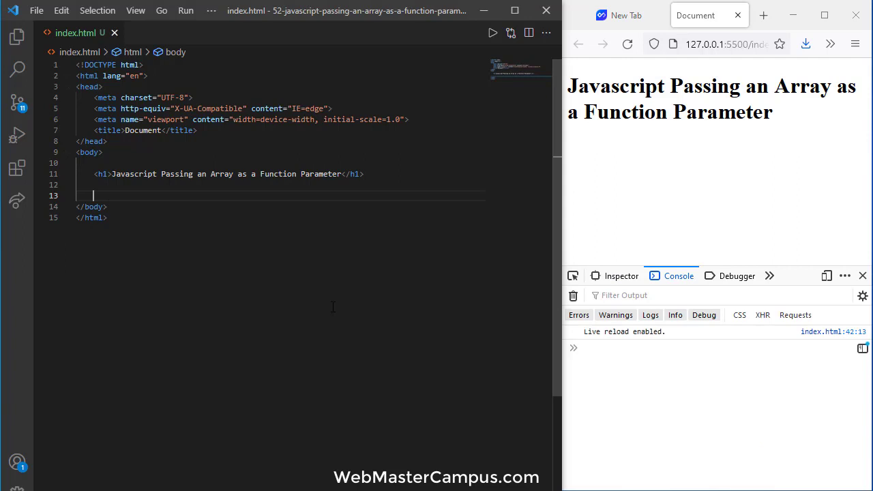
Add a script declaring x = ["val-1", "val-2", "val-3", "val-4"], log x, and save.
text(script>)
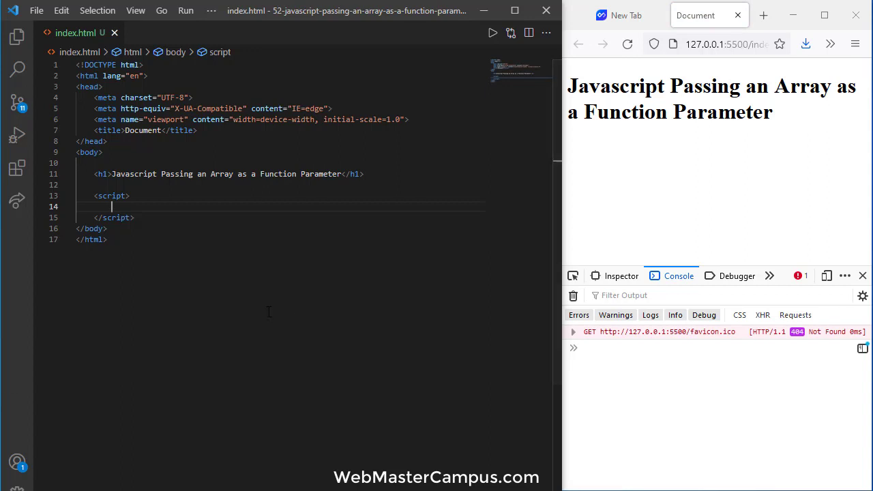
text(l)
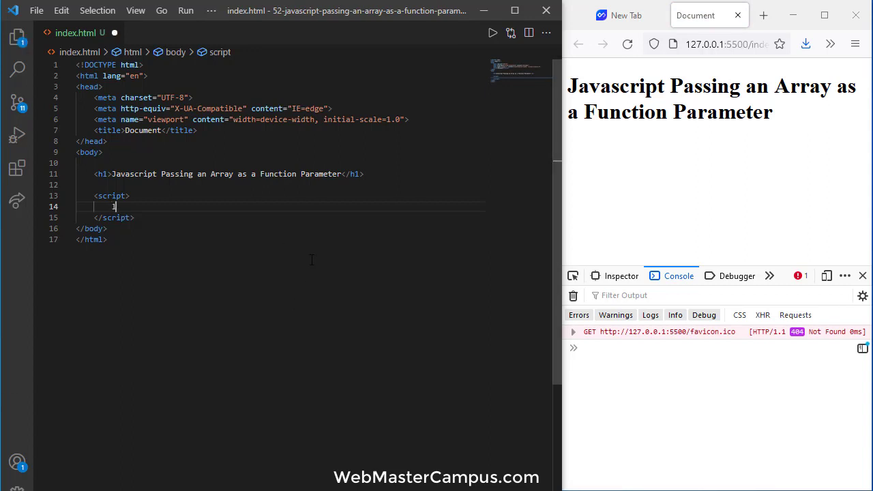
text(et x)
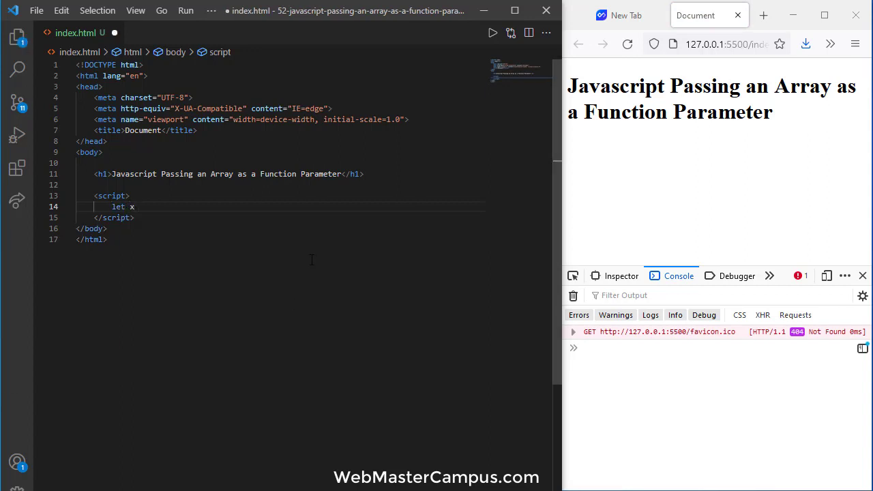
text(= [])
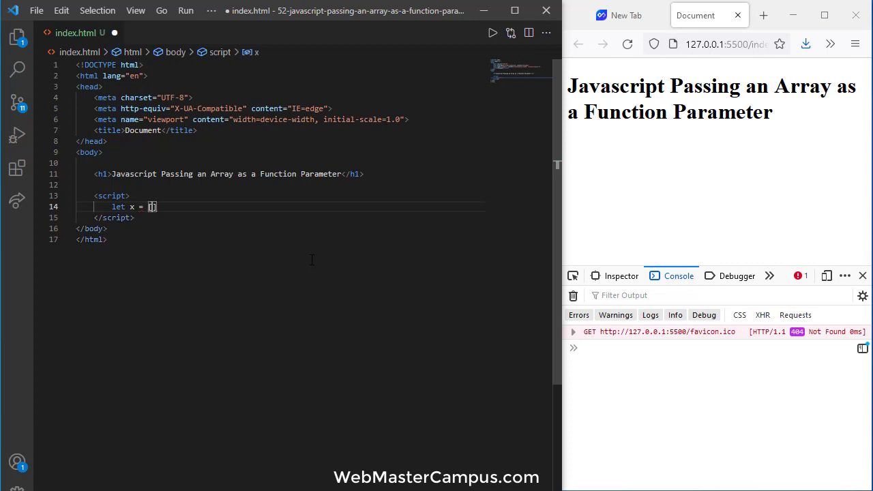
text("val")
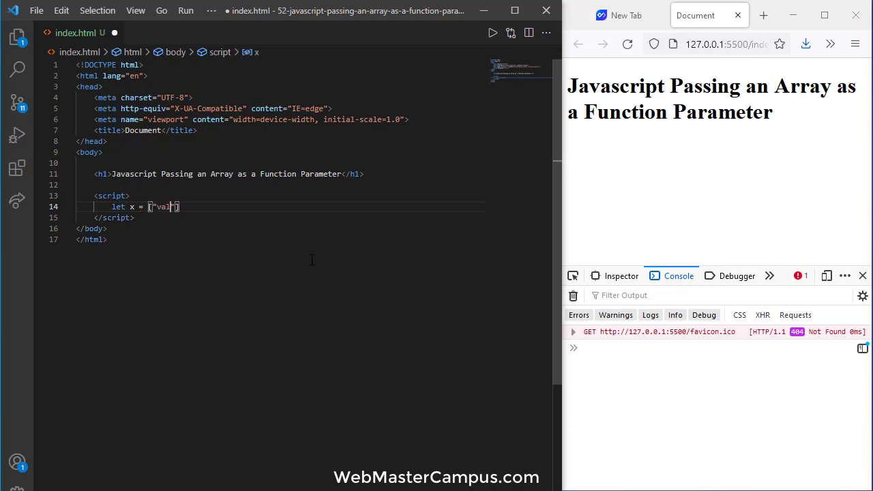
text(-1)
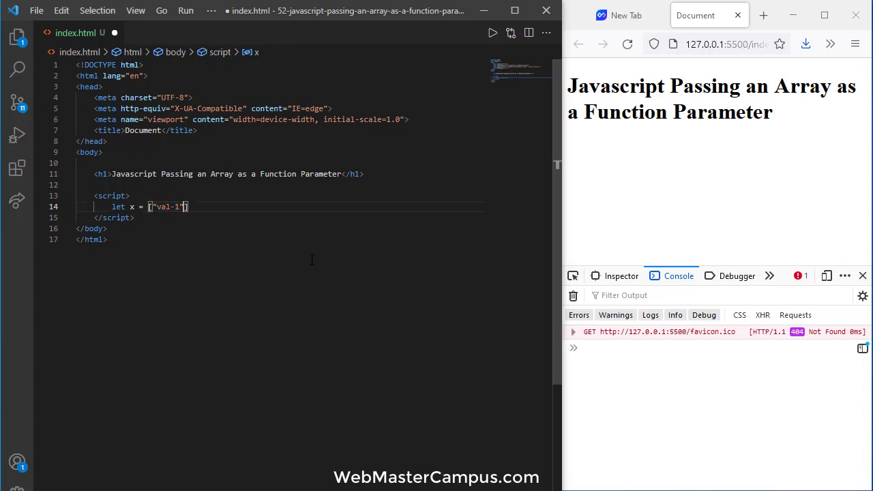
text(, "val-1", "val-1",)
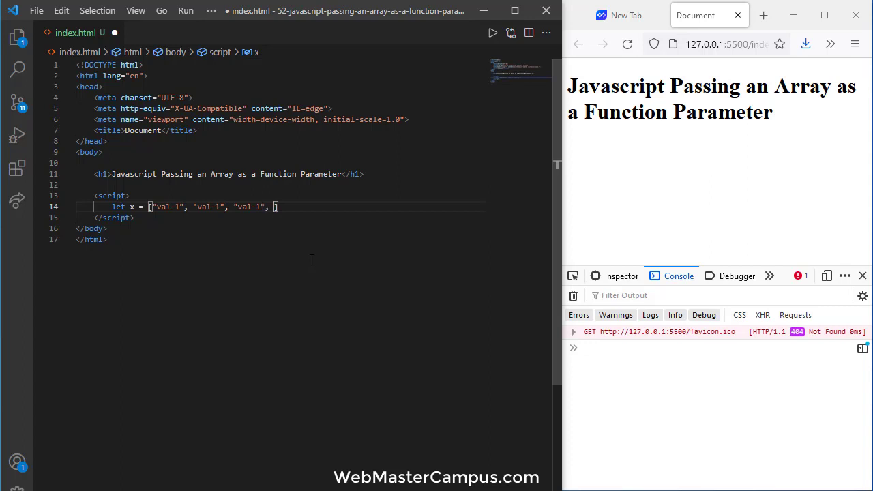
text("val-4")
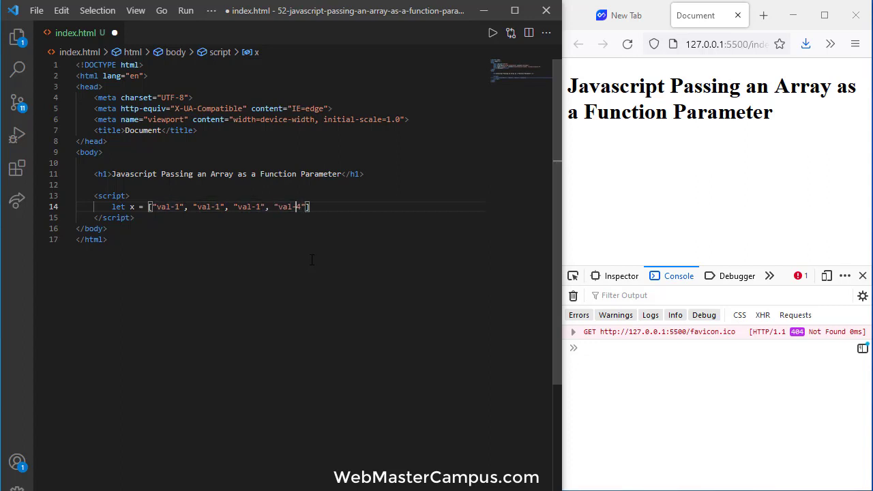
text(3)
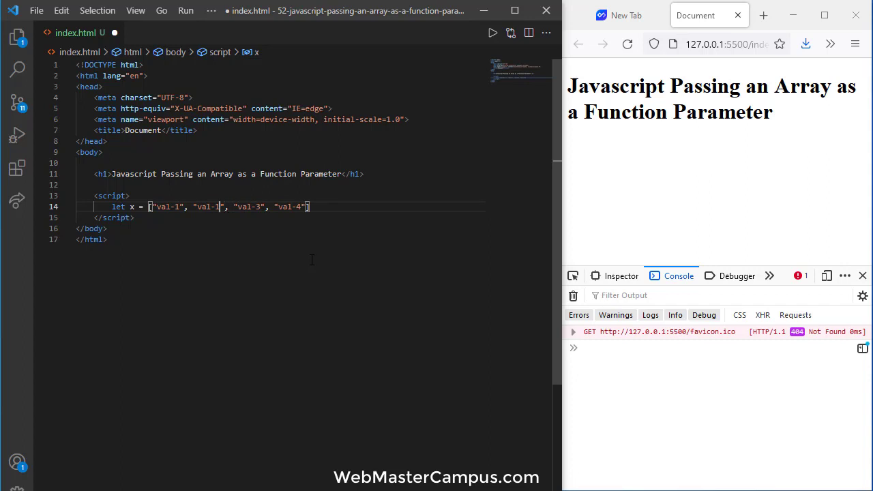
text(console.log(x);)
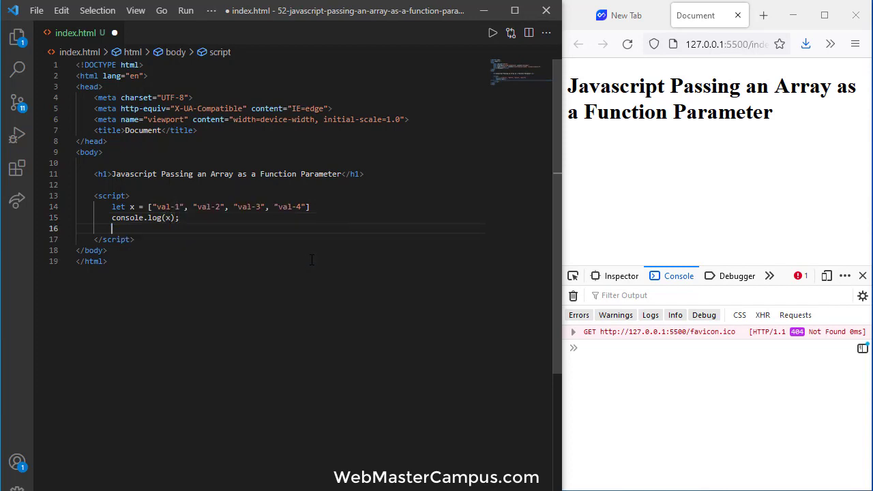
key(enter)
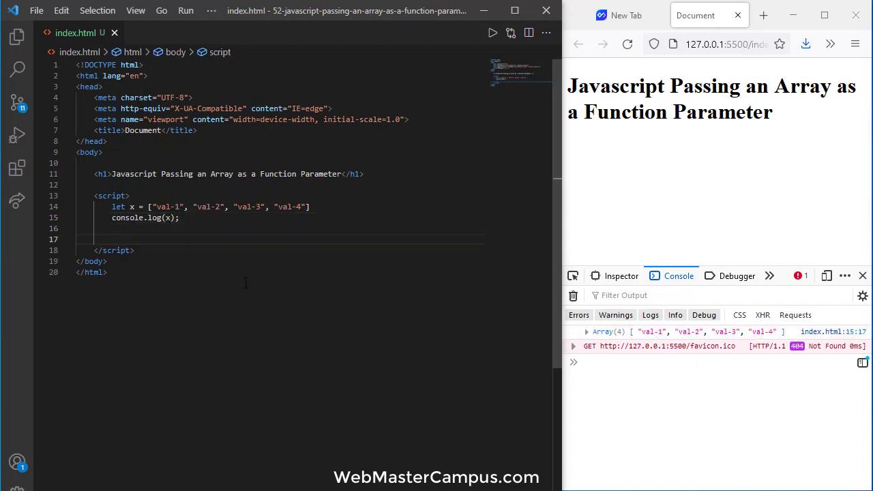
Define process_array(params) logging params, comment out console.log(x), and save.
text(function)
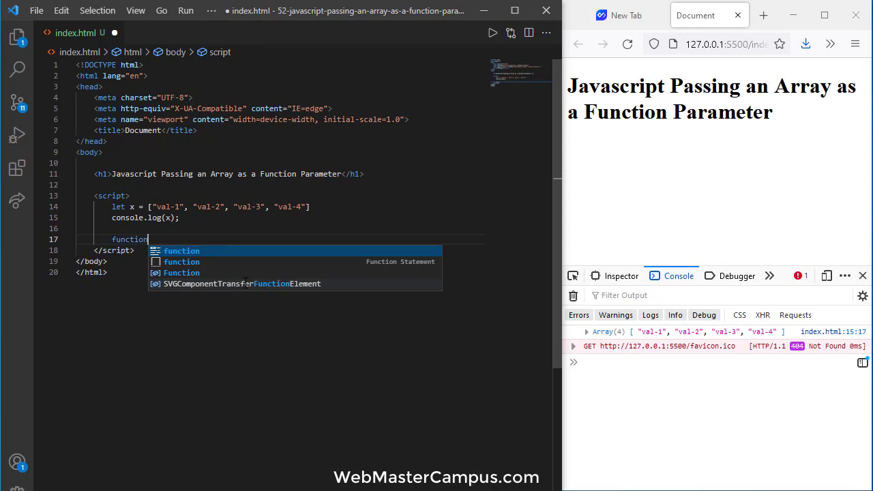
key(Escape)
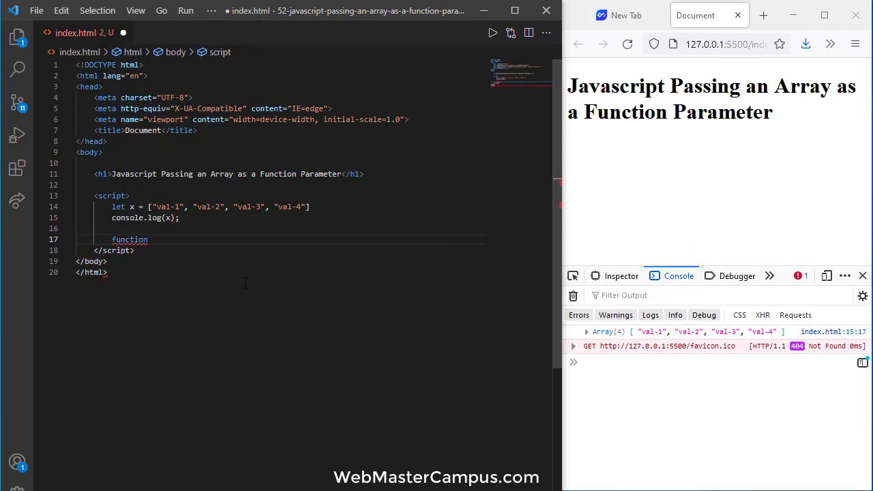
text(process)
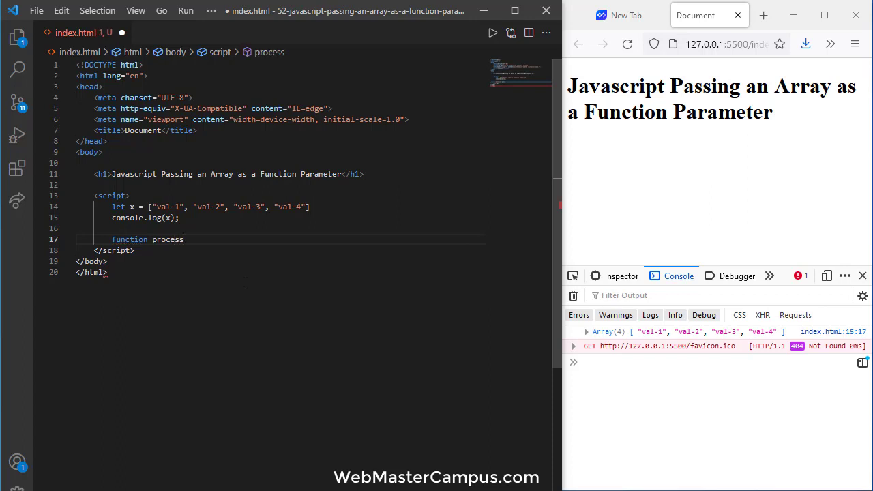
text(_array)
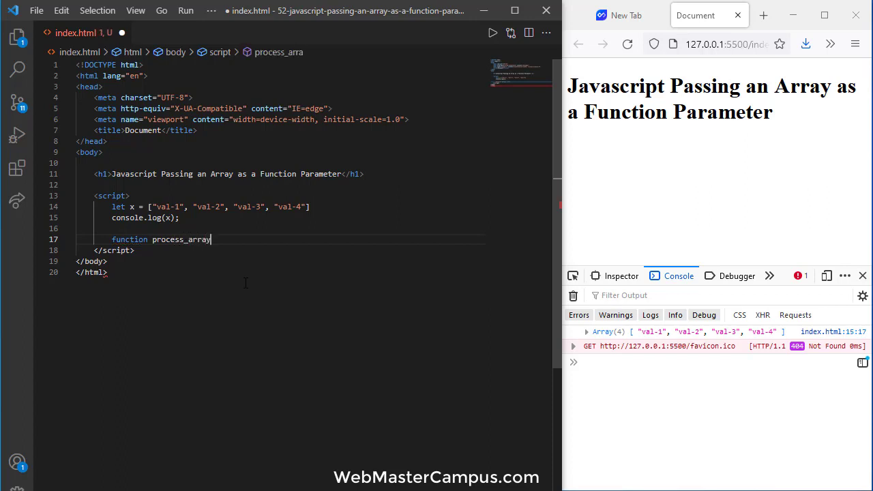
text((x))
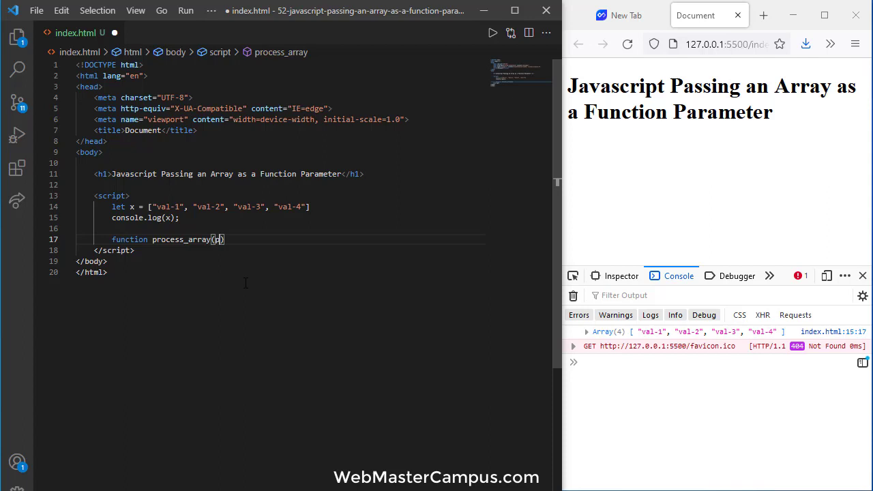
text(arams)
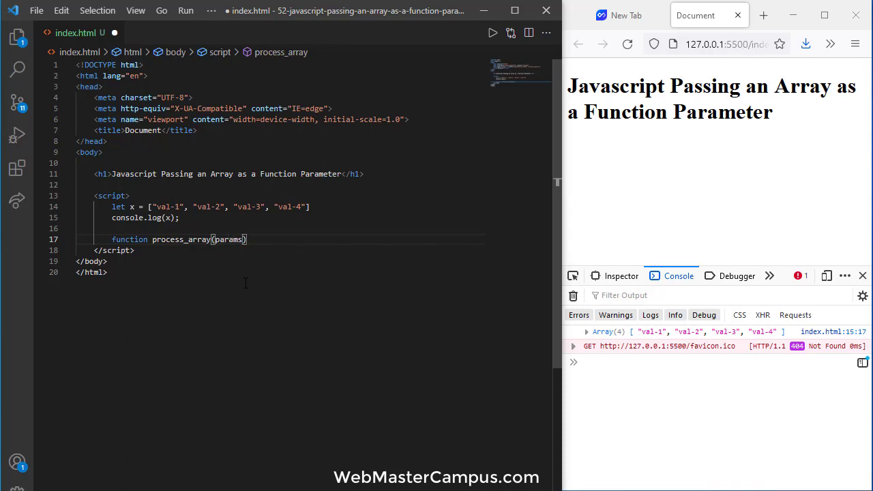
text({)
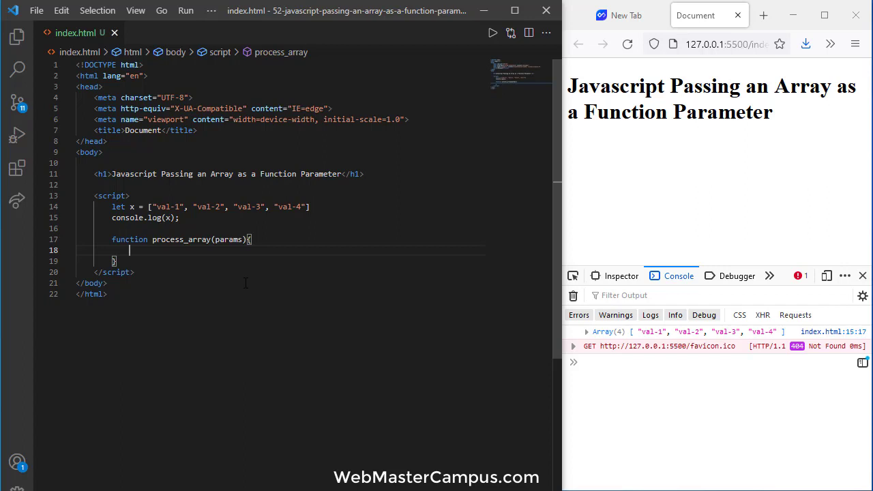
text(console.log()
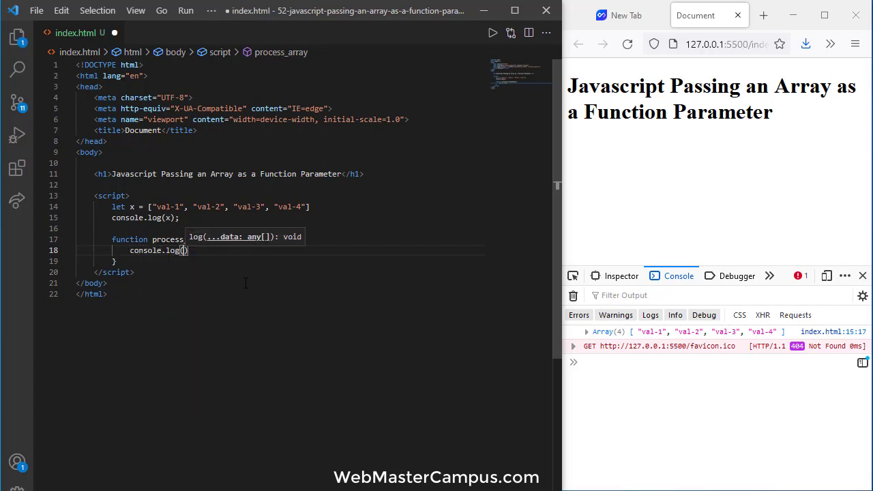
text(params)
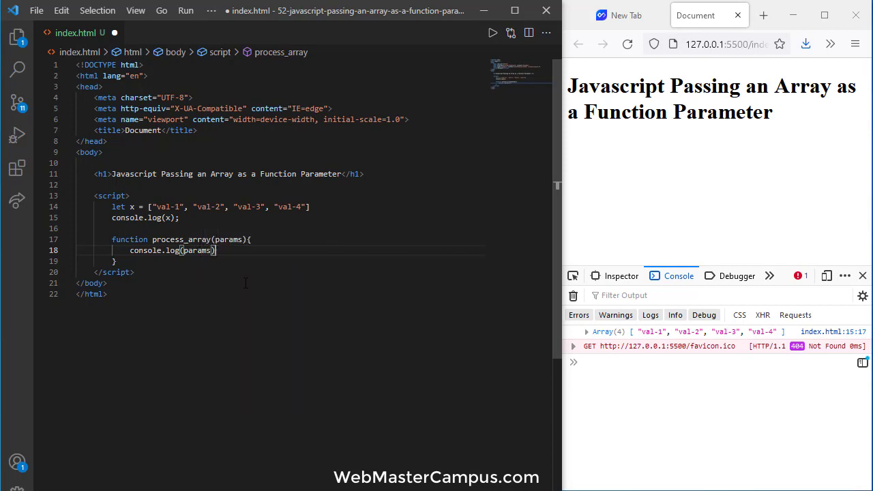
text(;)
key(enter)
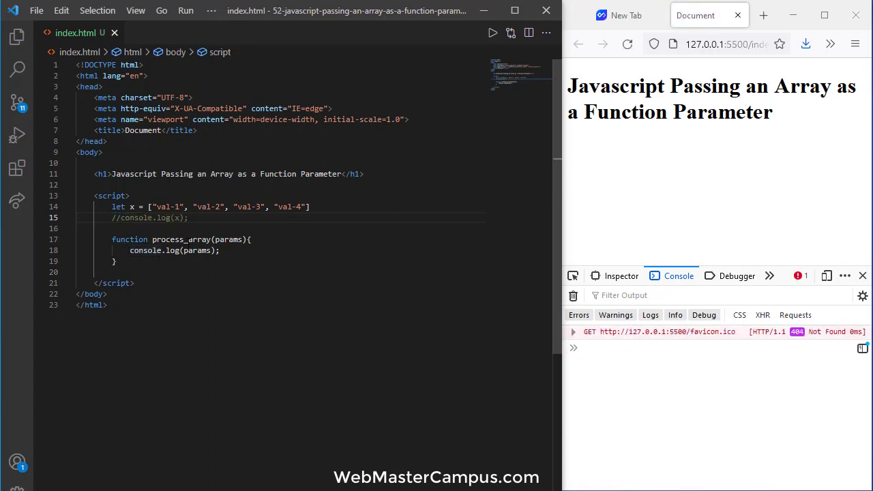
text(process_array(x)
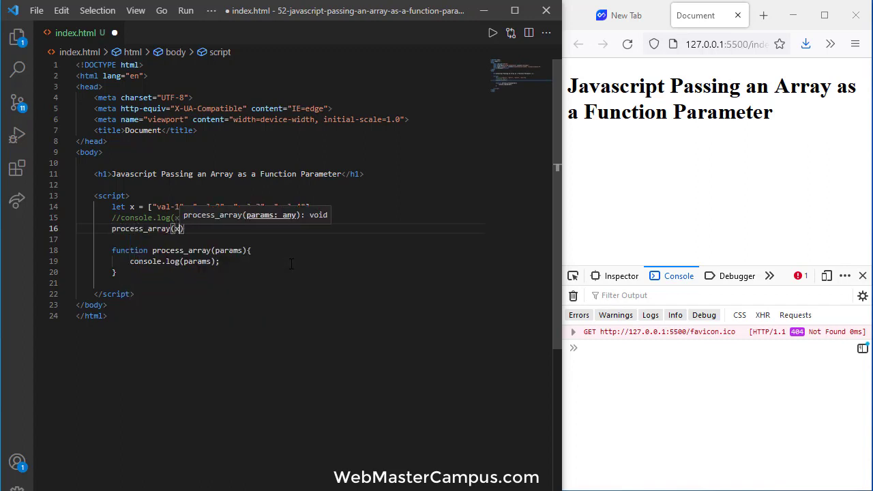
Save the new process_array(x) call so Firefox logs the four-item array.
key(ctrl+s)
text(;)
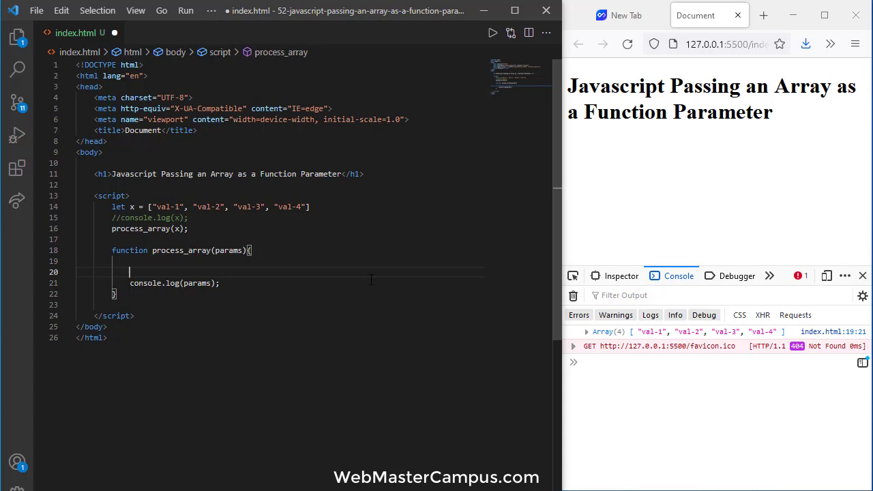
Loop for i from 0 to params.length, logging params[i], and save.
text(:)
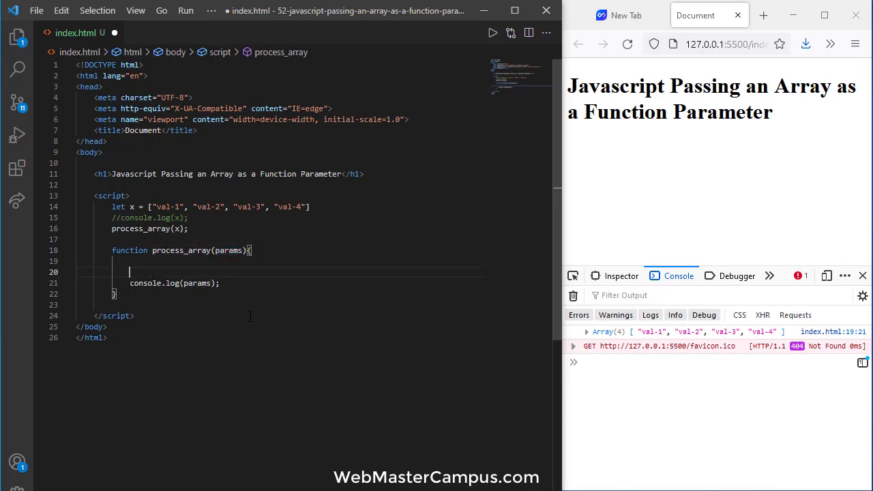
text(for()
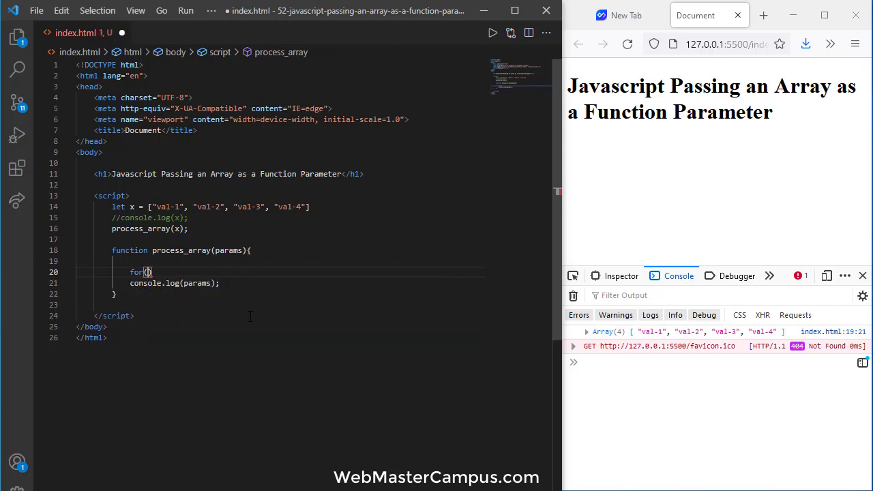
text(i=0; i < params.le)
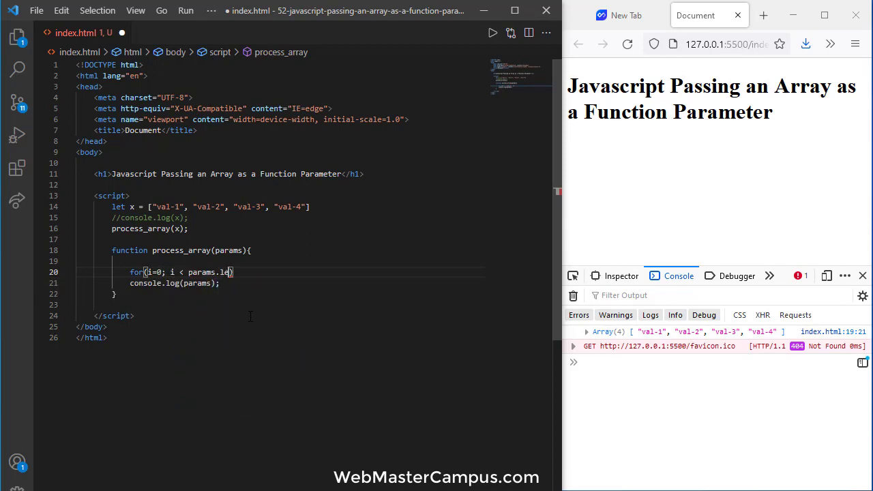
text(ngth; i++)
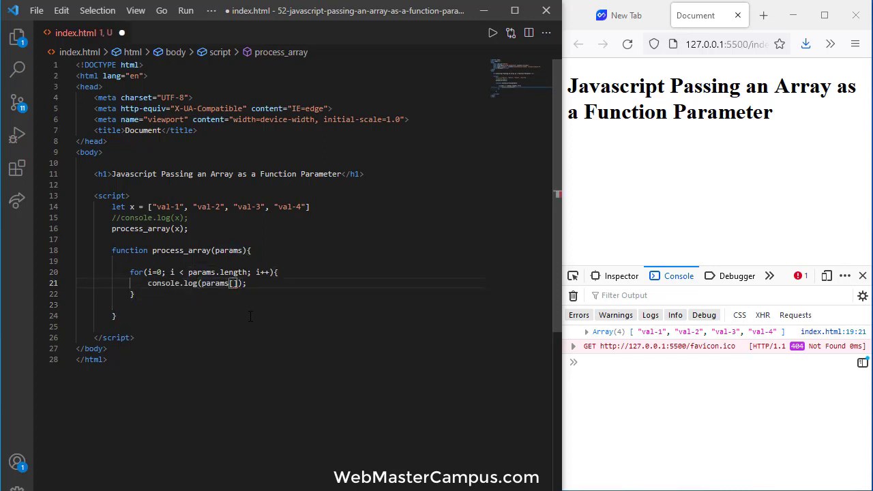
text(i)
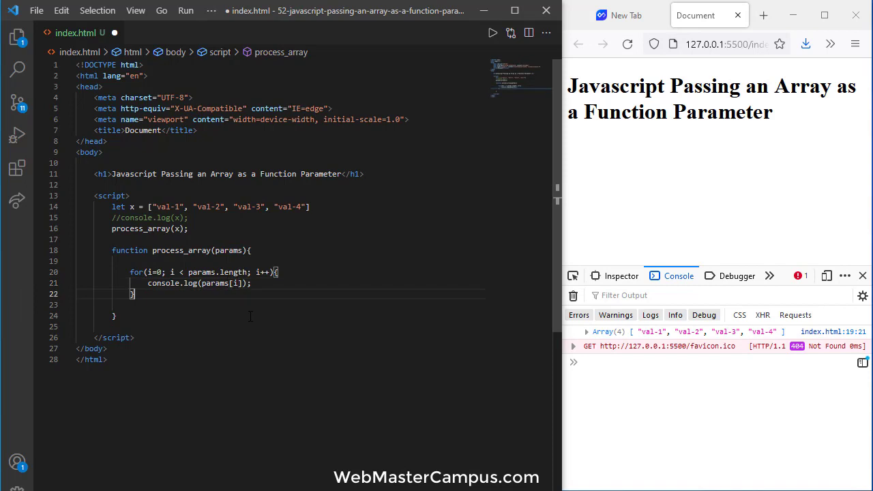
key(ctrl+s)
text( + "- )
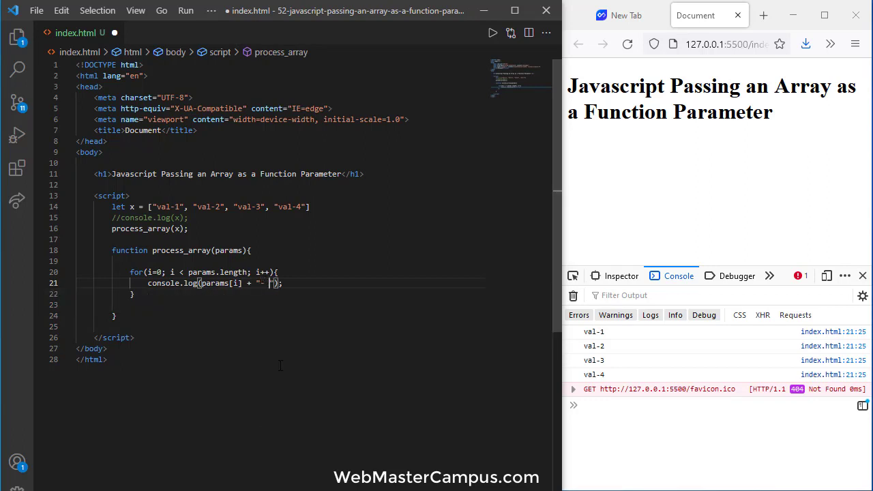
Append "-processing" to each logged params[i] value.
text(proces)
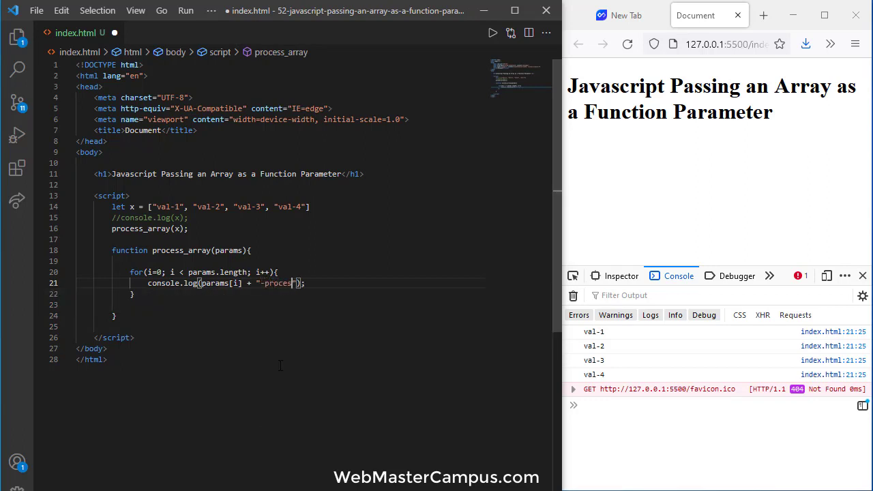
text(sing)
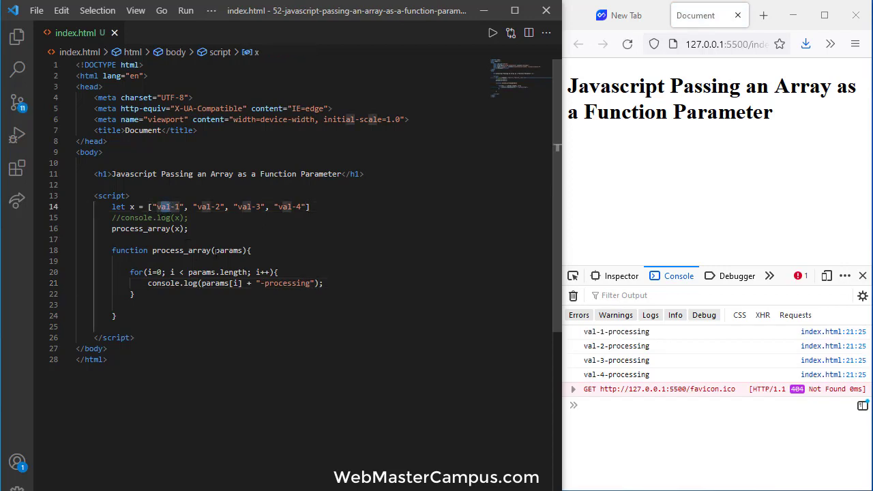
mouse_move(229, 250)
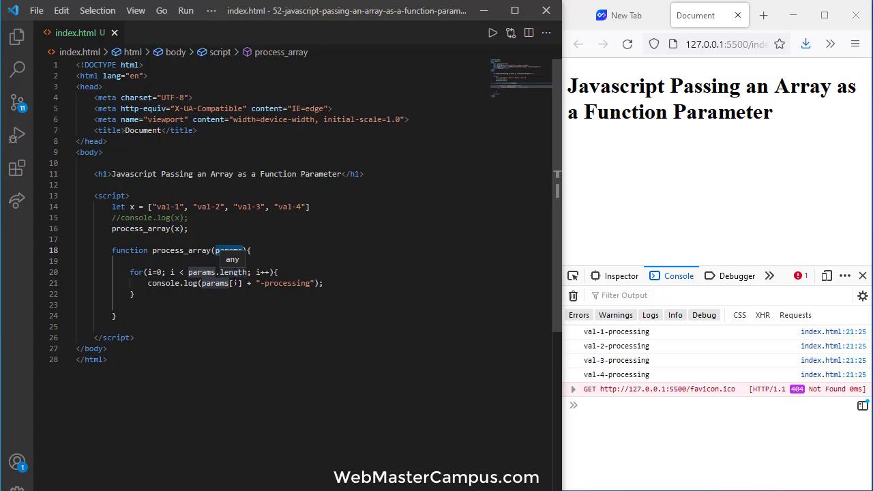
mouse_move(227, 317)
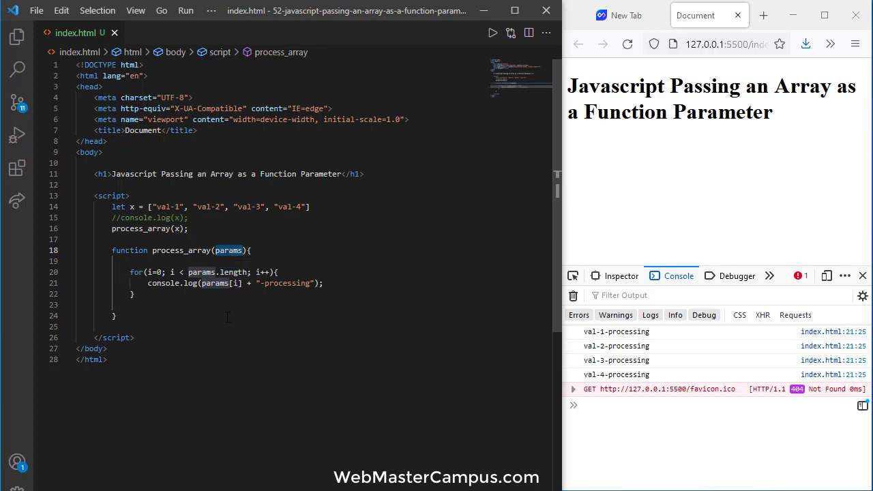